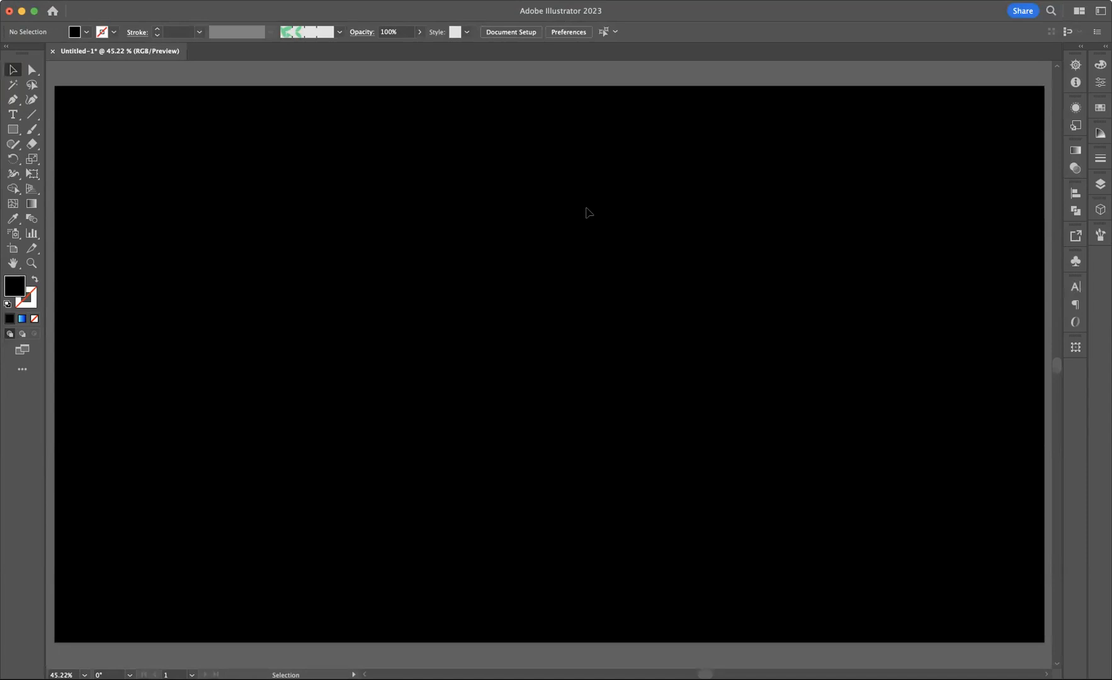
mouse_move(415, 475)
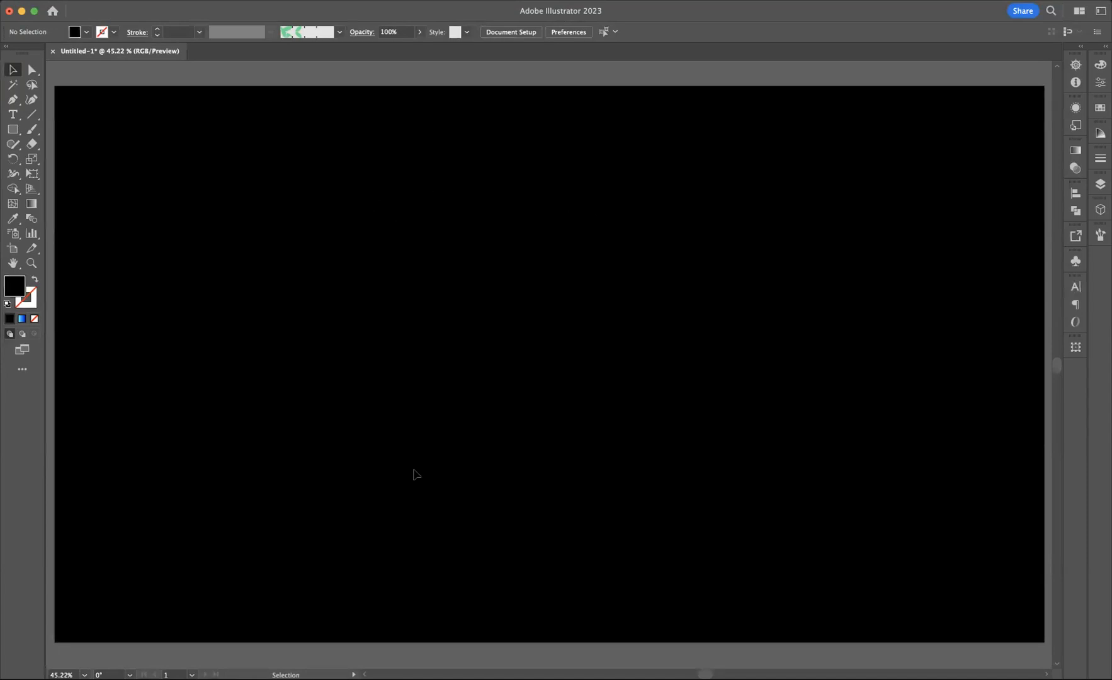
mouse_move(636, 280)
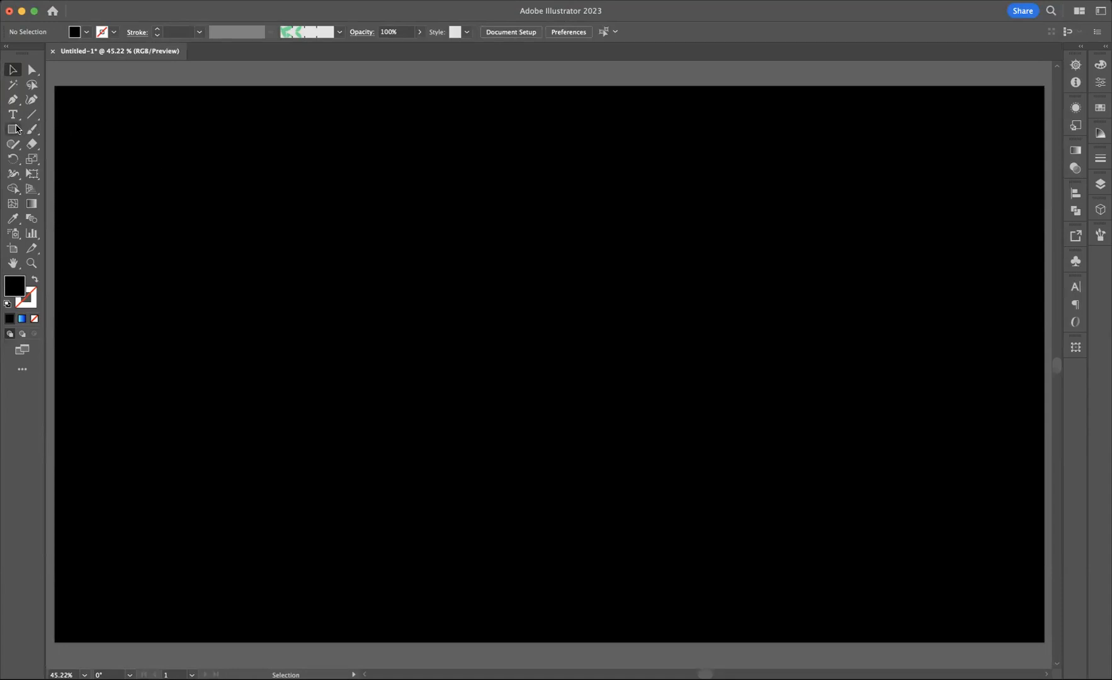
Step: Draw a large circle on the artboard, centre it, and show it as outline only
left_click(13, 129)
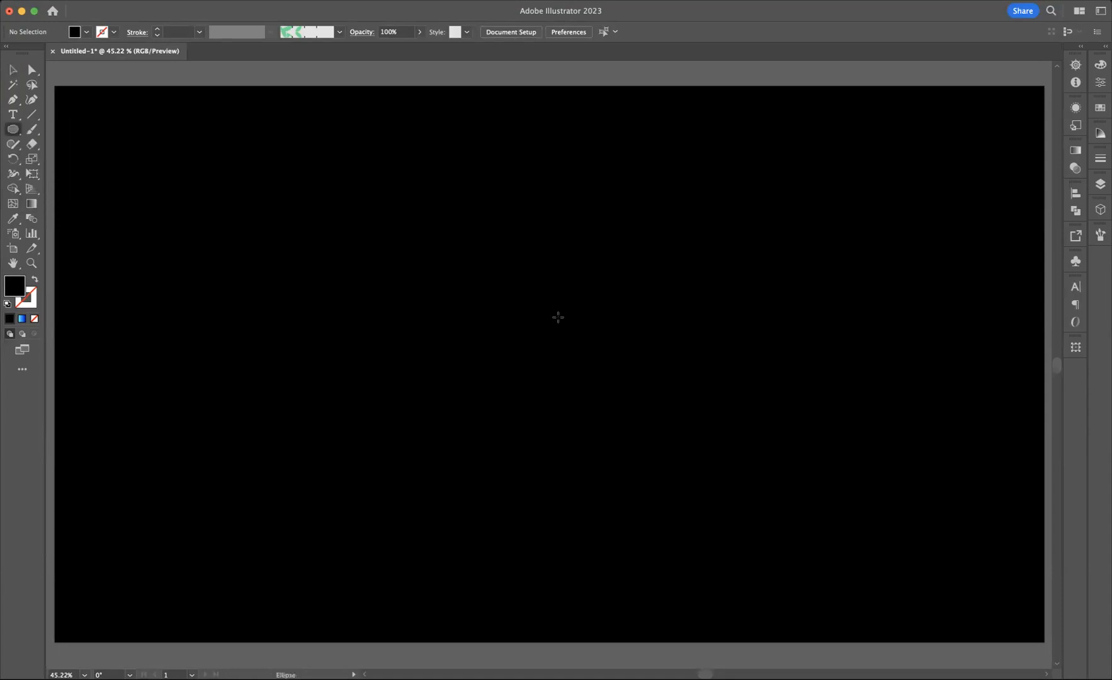
mouse_move(525, 337)
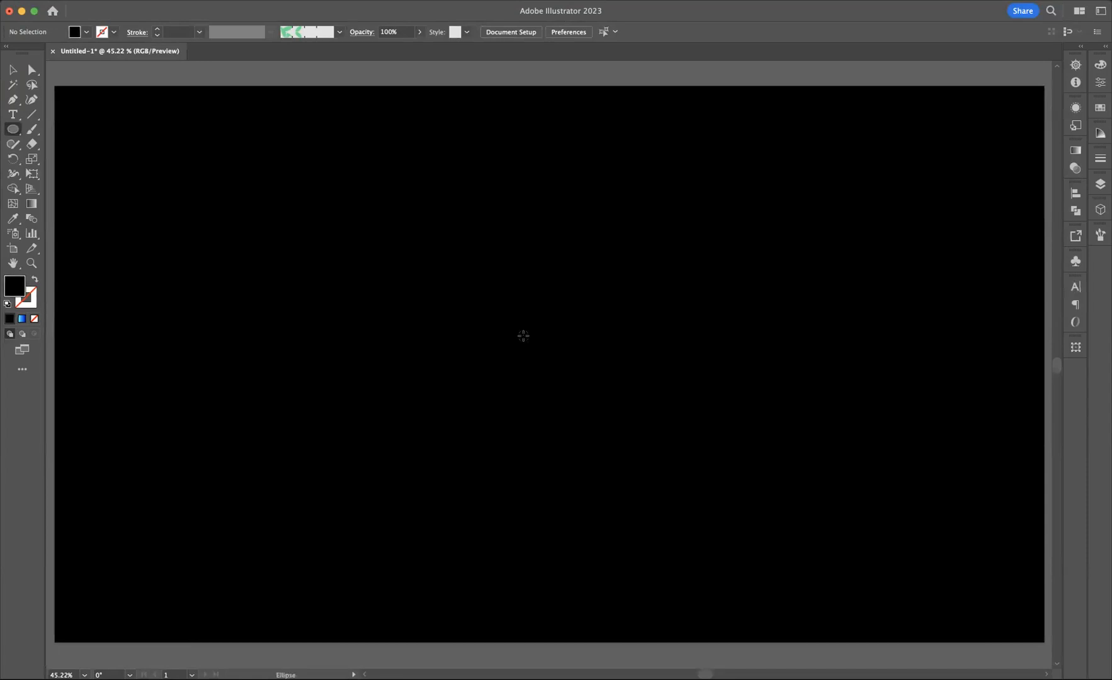
left_click_drag(523, 337, 715, 463)
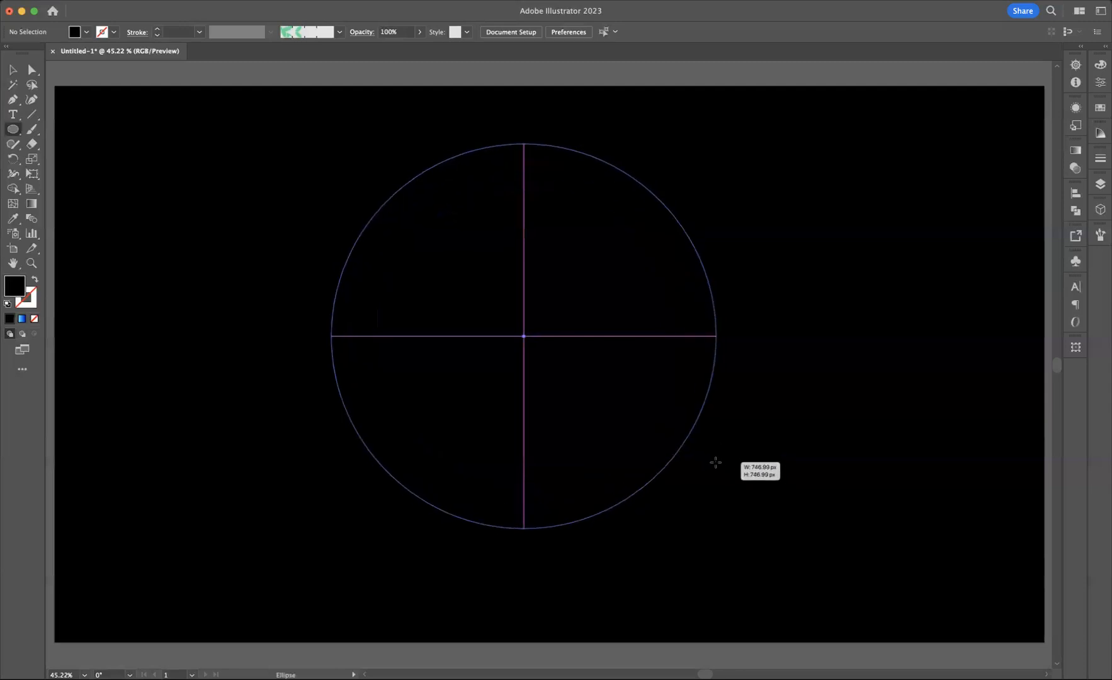
left_click_drag(715, 463, 722, 466)
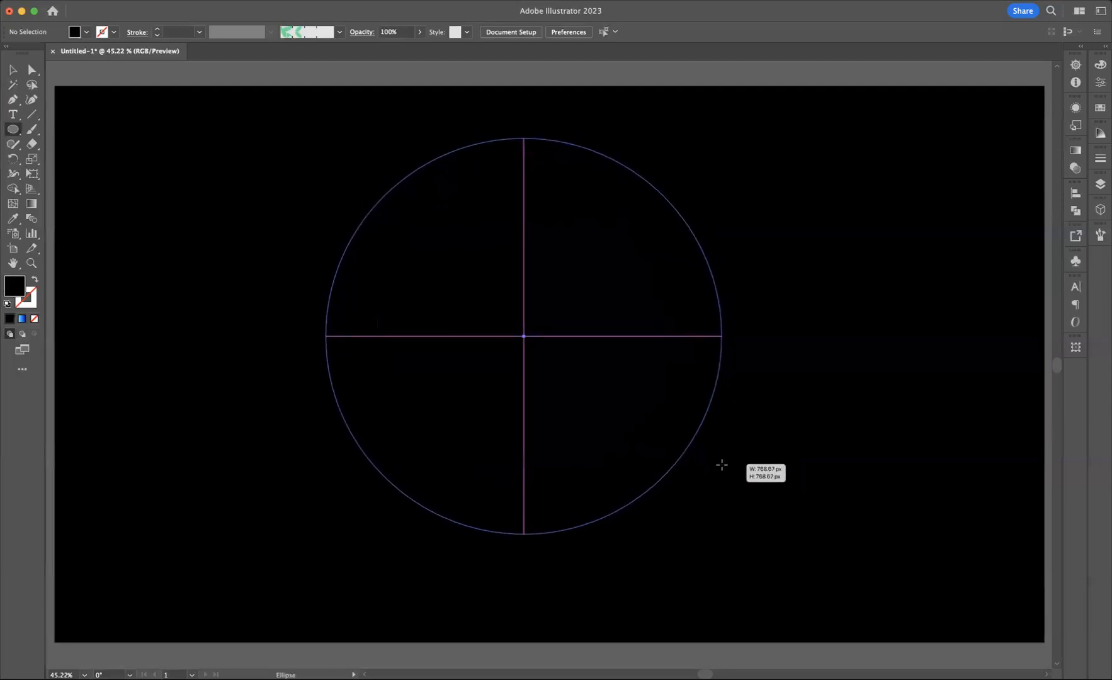
left_click_drag(723, 465, 735, 475)
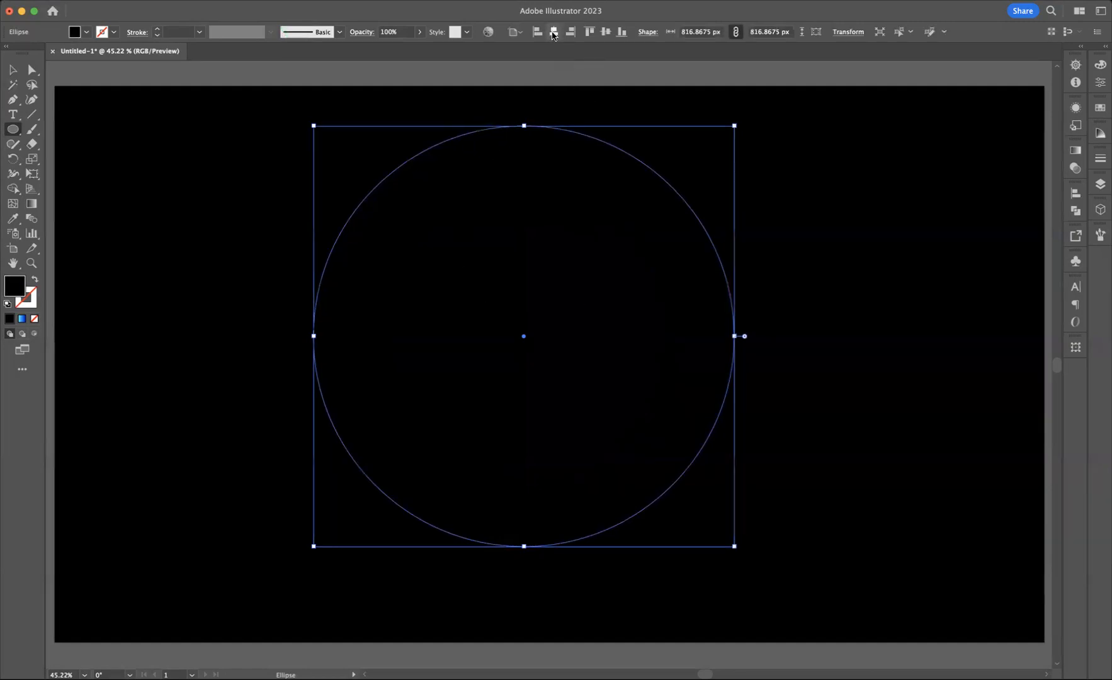
left_click(607, 32)
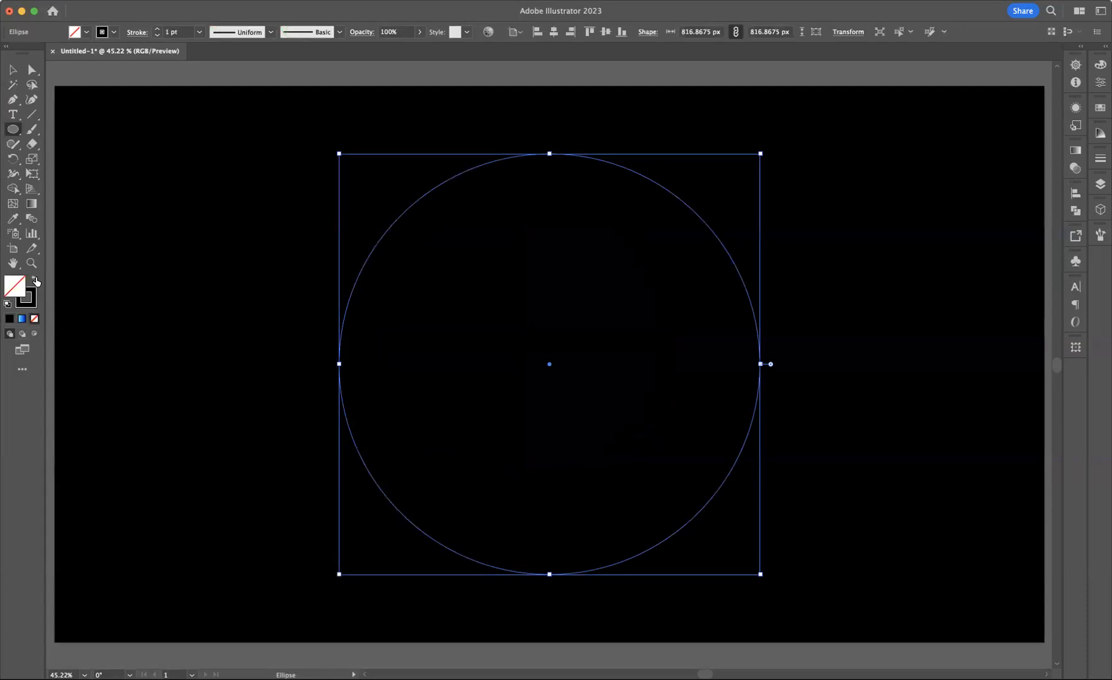
left_click(113, 32)
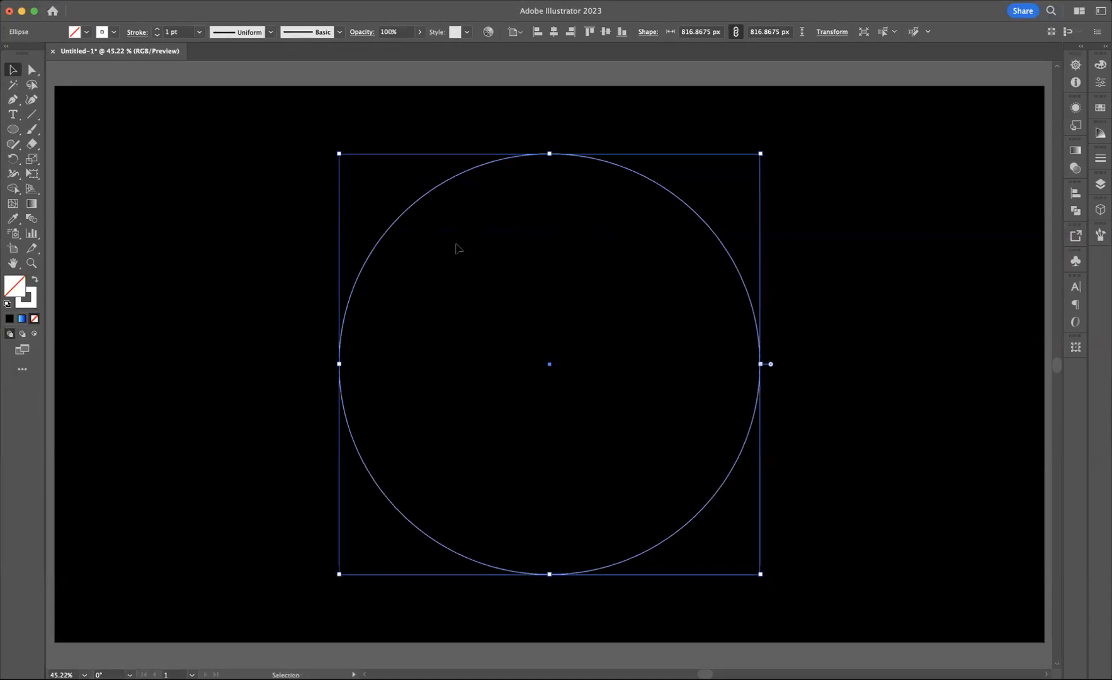
mouse_move(344, 417)
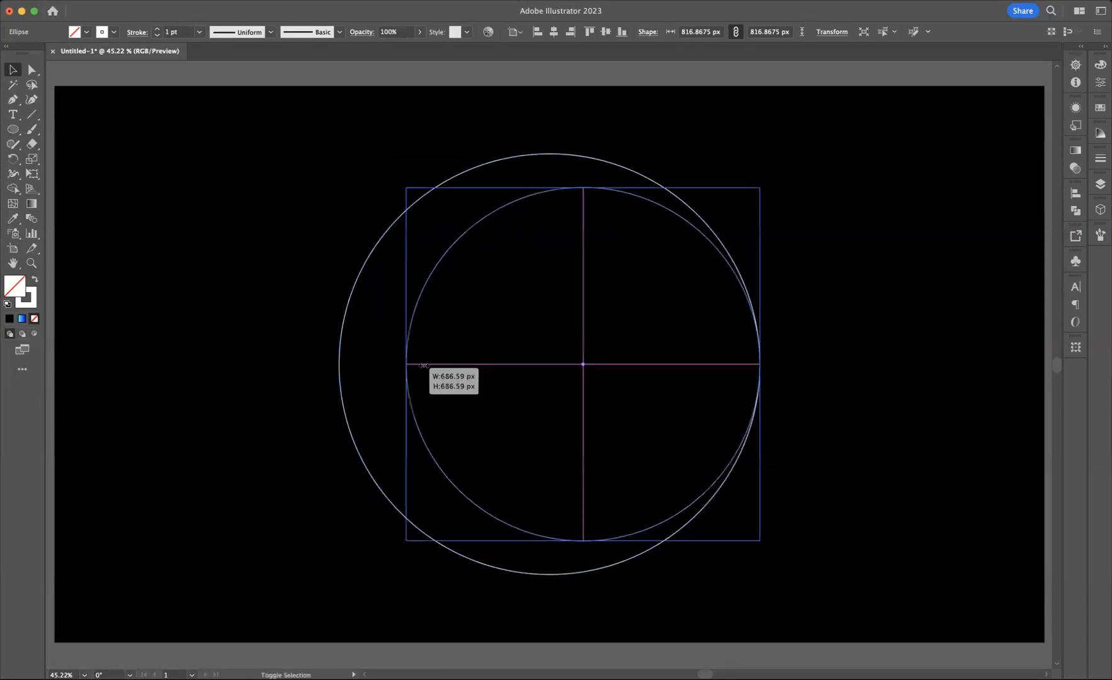
Step: Make a smaller circle against the right edge and a copy against the left edge
left_click_drag(407, 364, 518, 370)
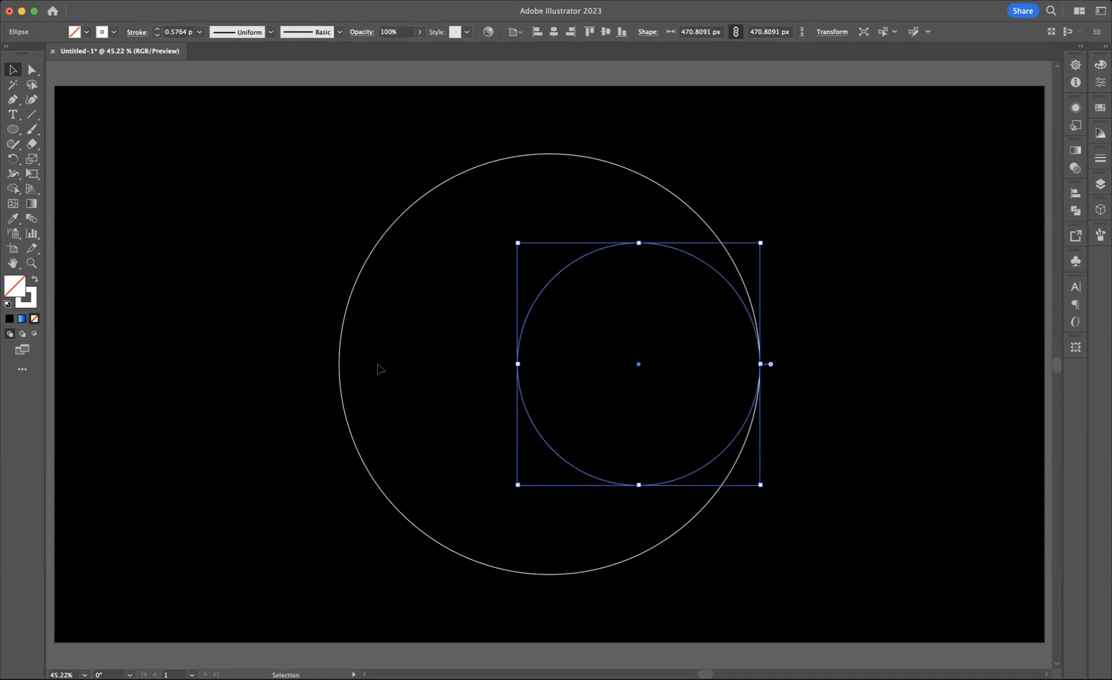
mouse_move(452, 400)
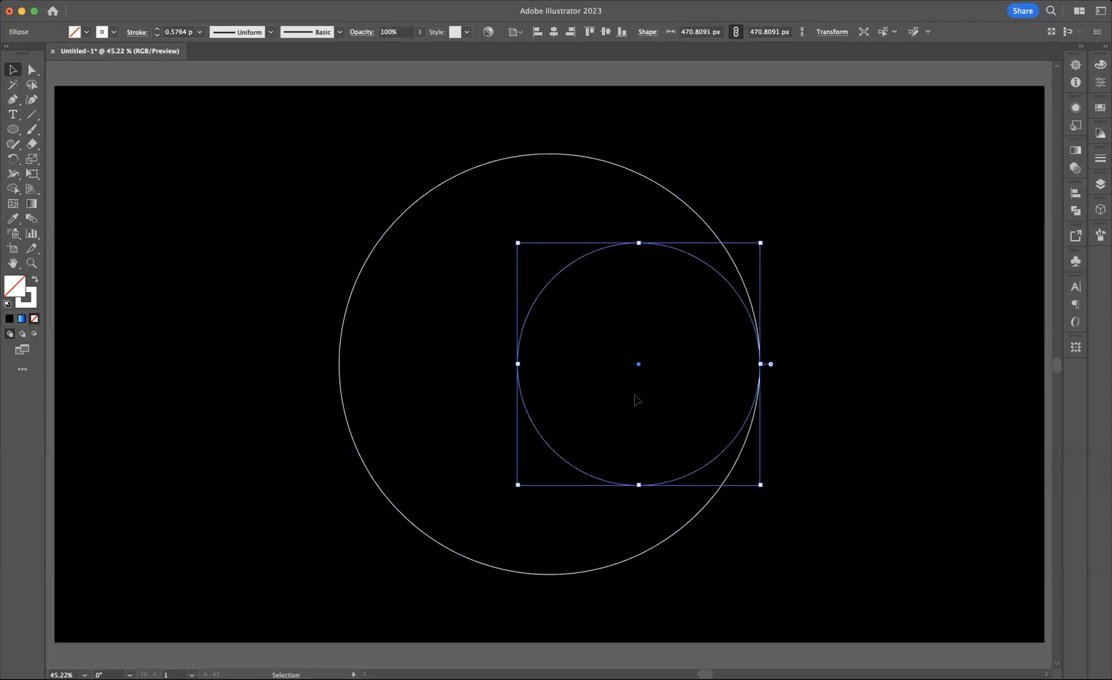
left_click_drag(639, 364, 579, 364)
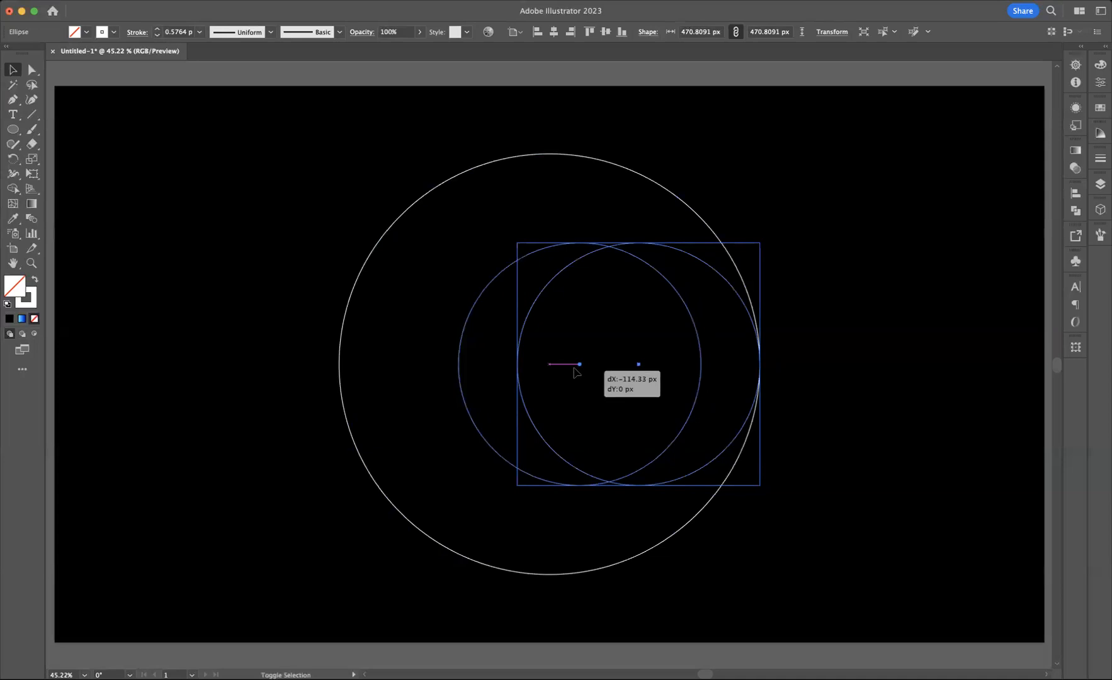
left_click_drag(578, 365, 471, 364)
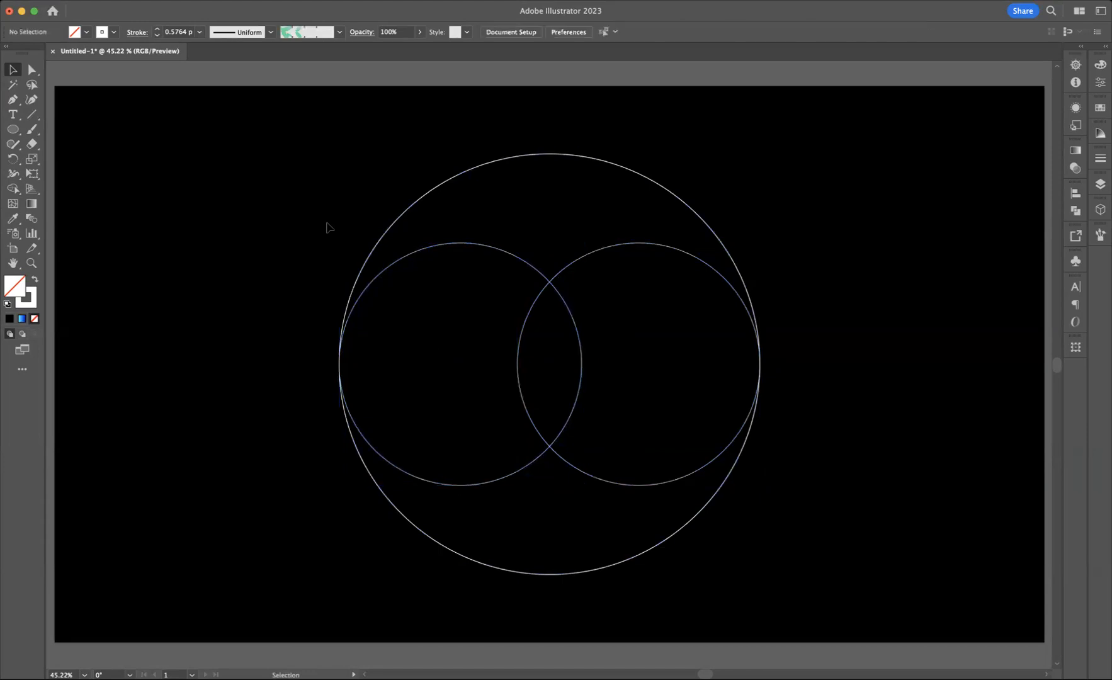
mouse_move(635, 429)
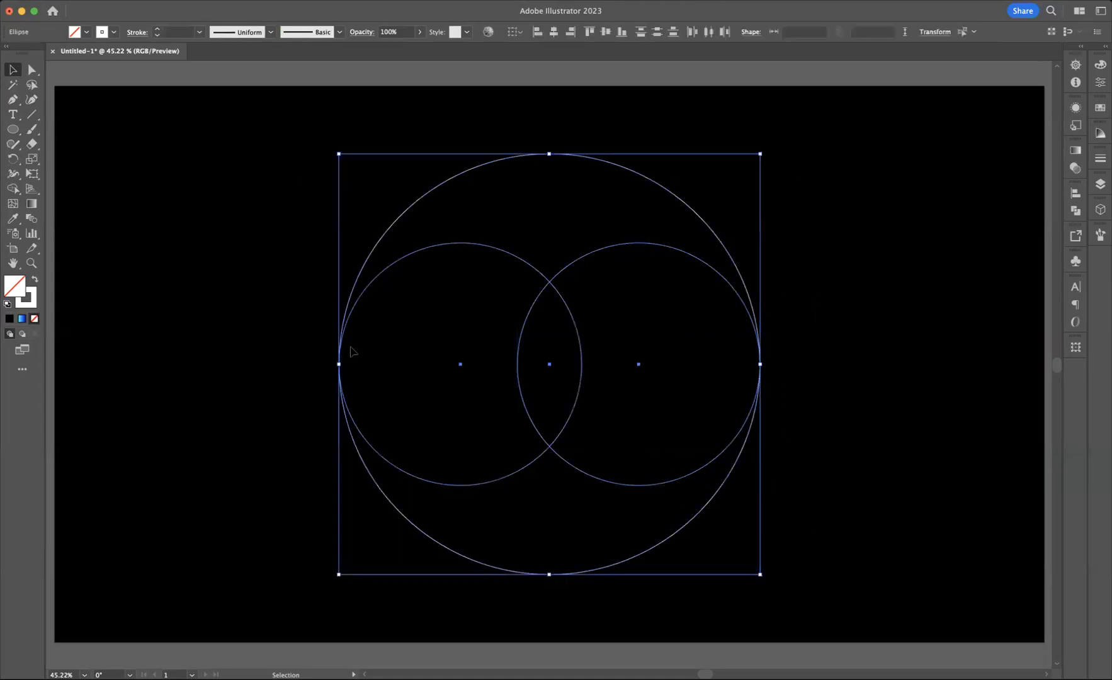
mouse_move(16, 192)
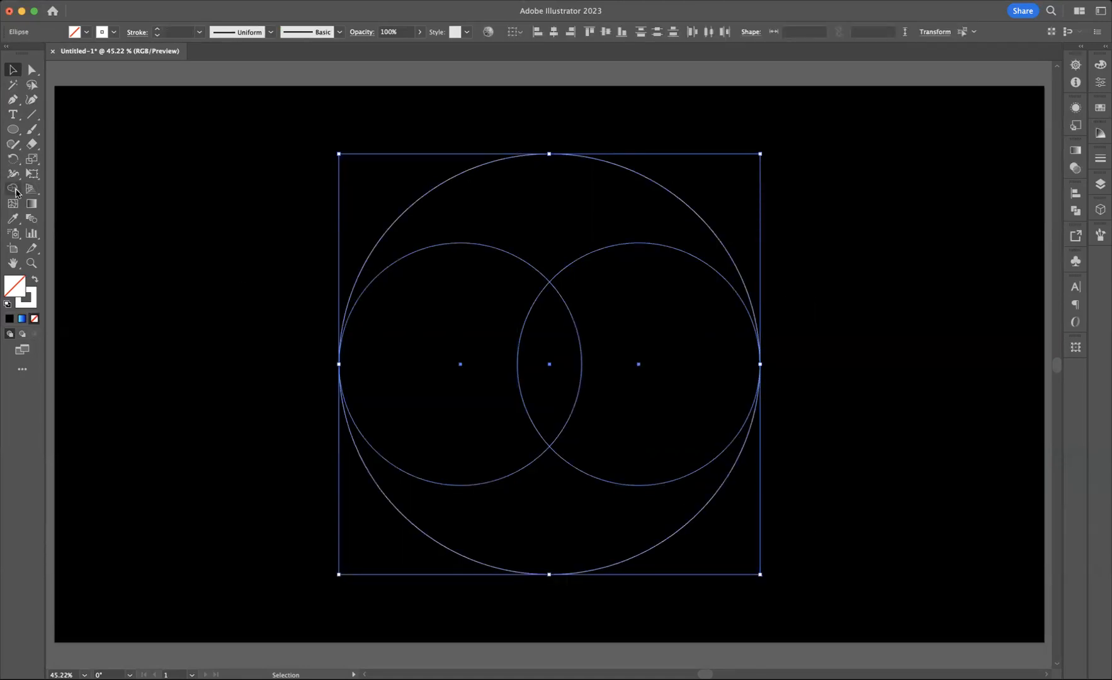
Step: Merge the overlapping circle regions into two crescents with Shape Builder, then deselect
left_click(13, 189)
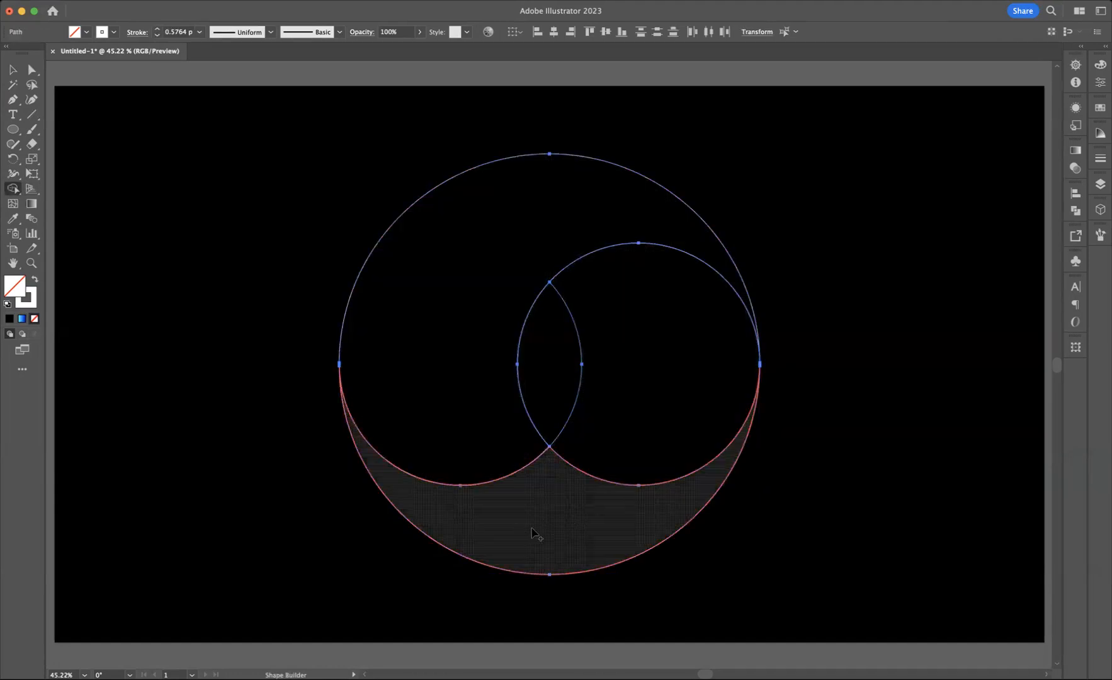
mouse_move(651, 366)
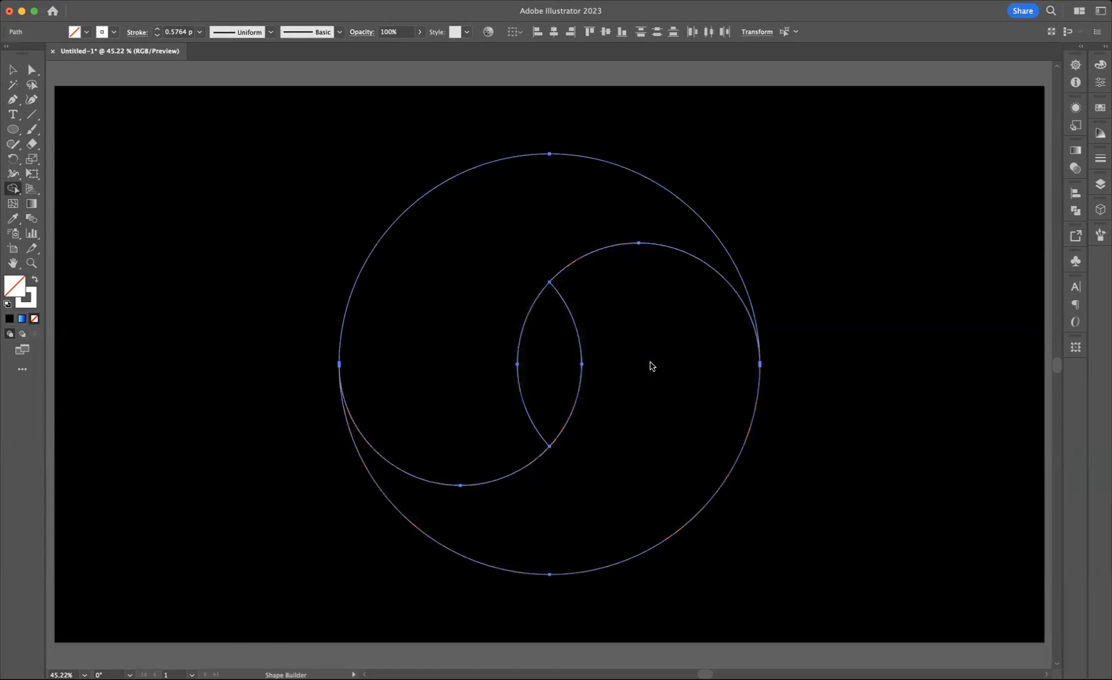
left_click(12, 69)
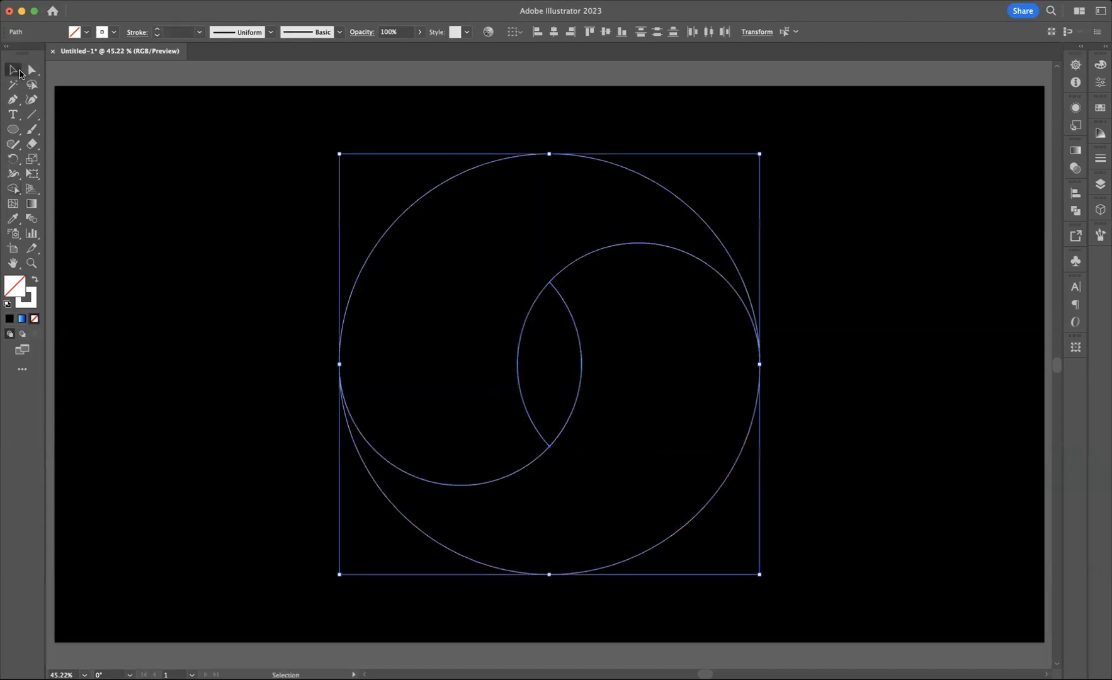
left_click(593, 405)
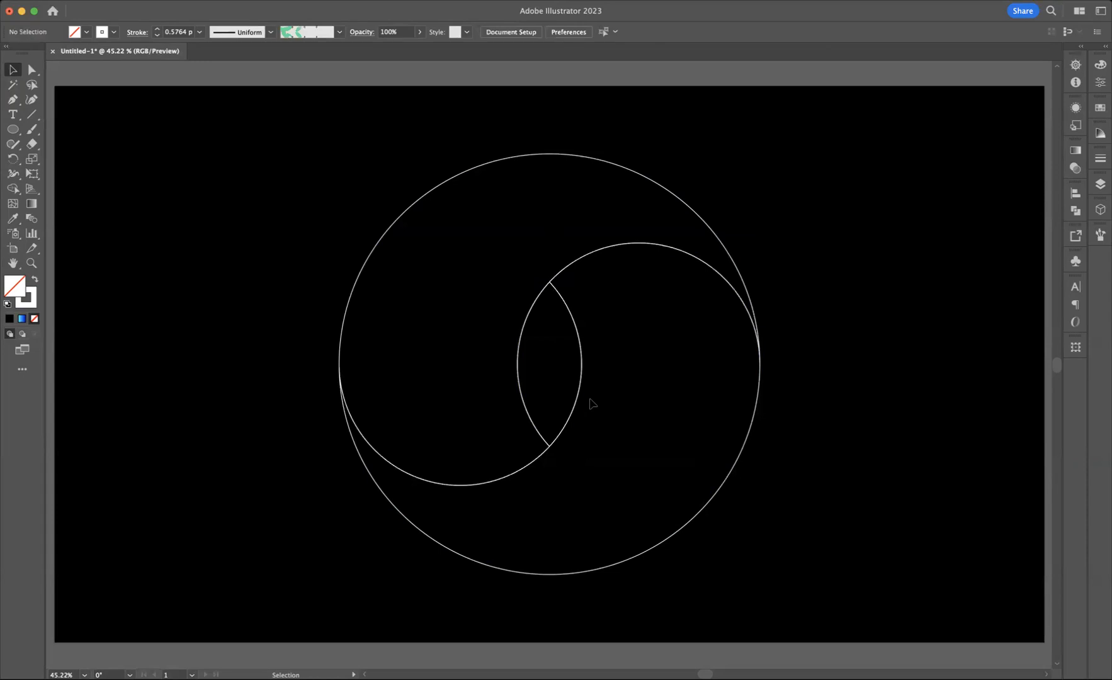
mouse_move(364, 204)
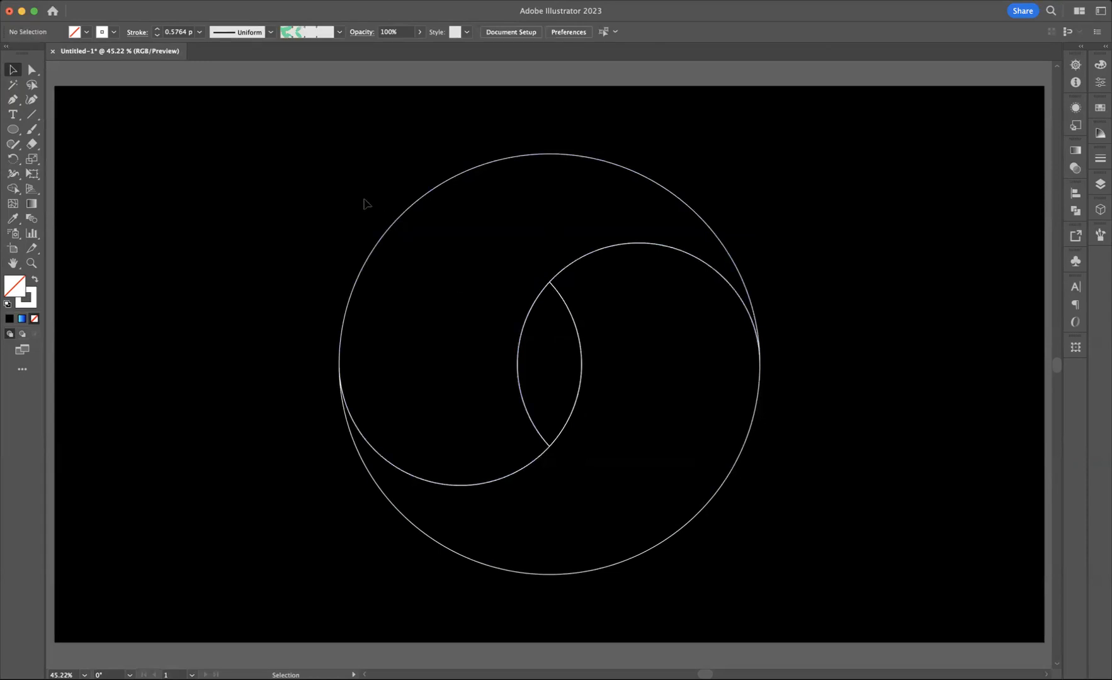
Step: Give the left crescent a gradient ending in dark navy, running light bottom to dark top
left_click(475, 263)
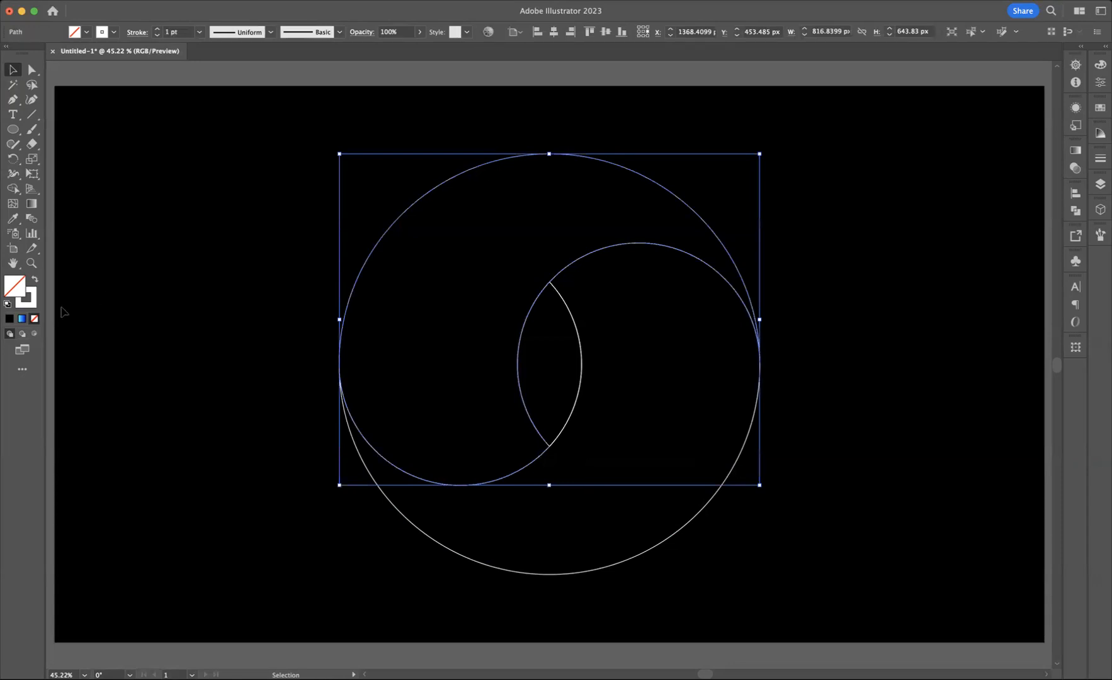
left_click(22, 320)
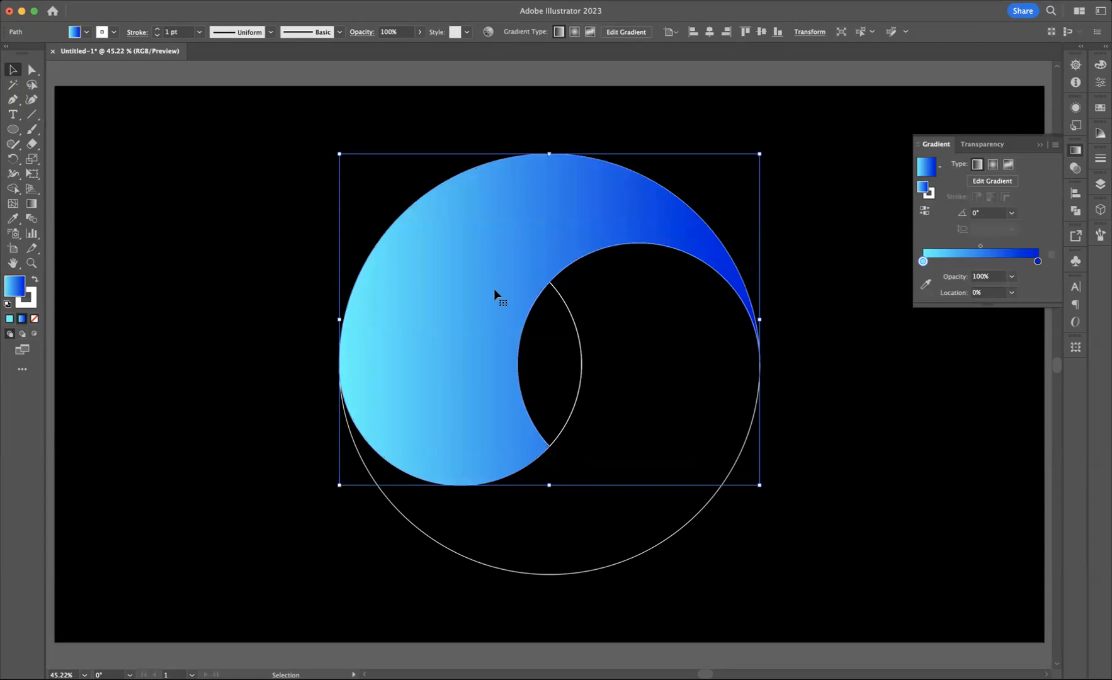
mouse_move(670, 269)
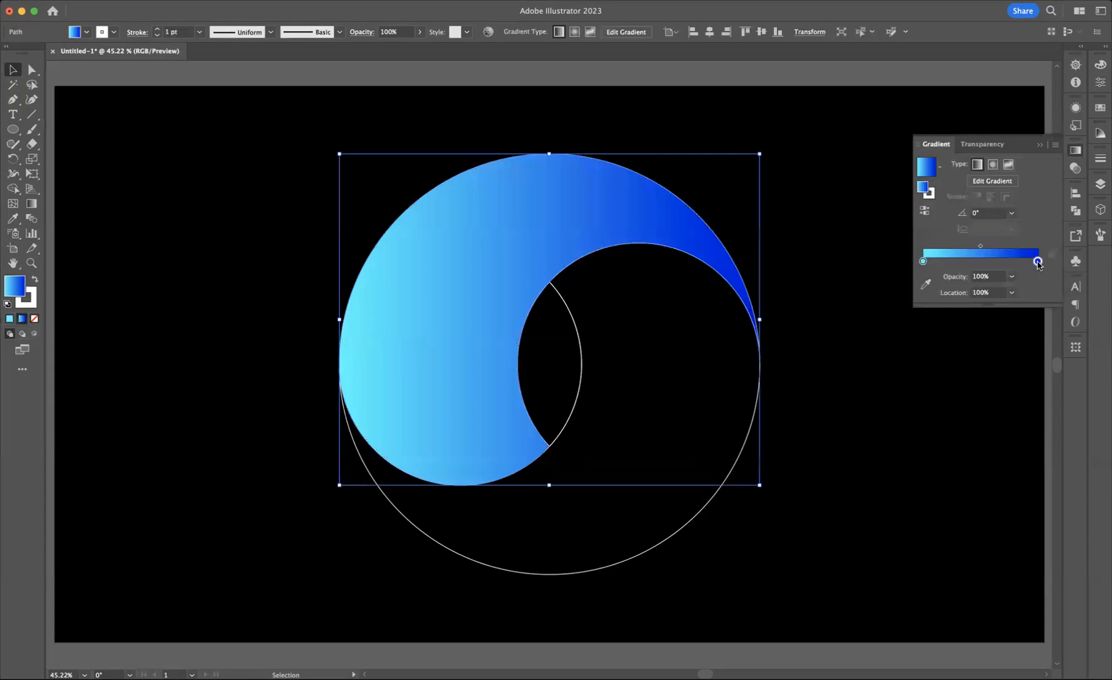
double_click(1038, 261)
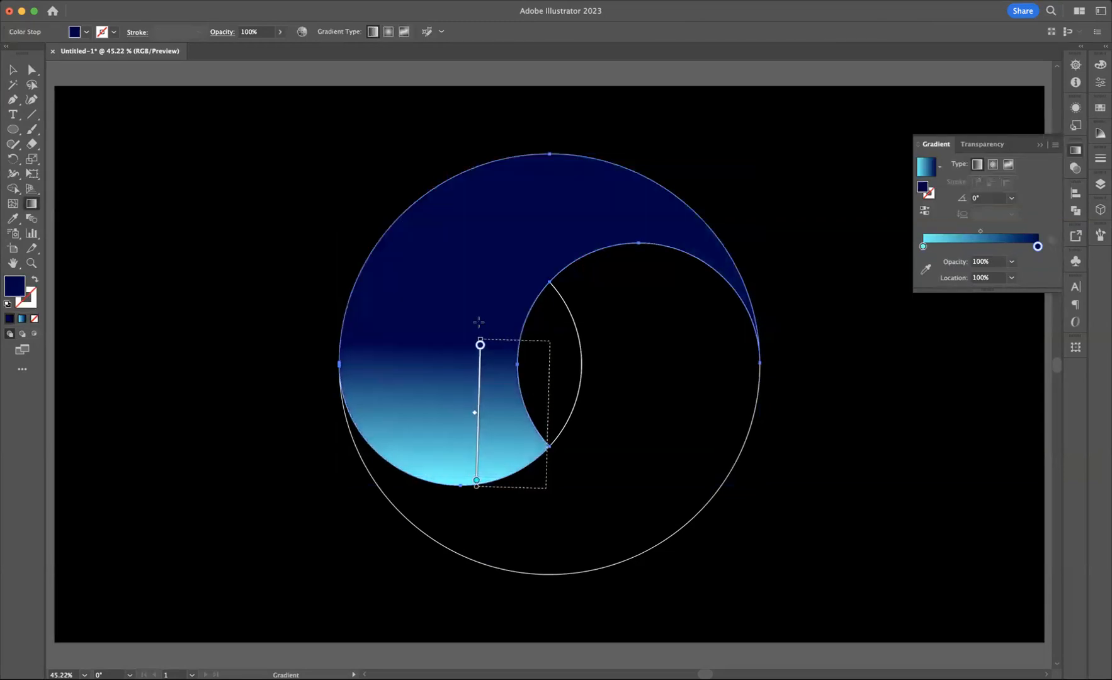
left_click_drag(480, 346, 480, 174)
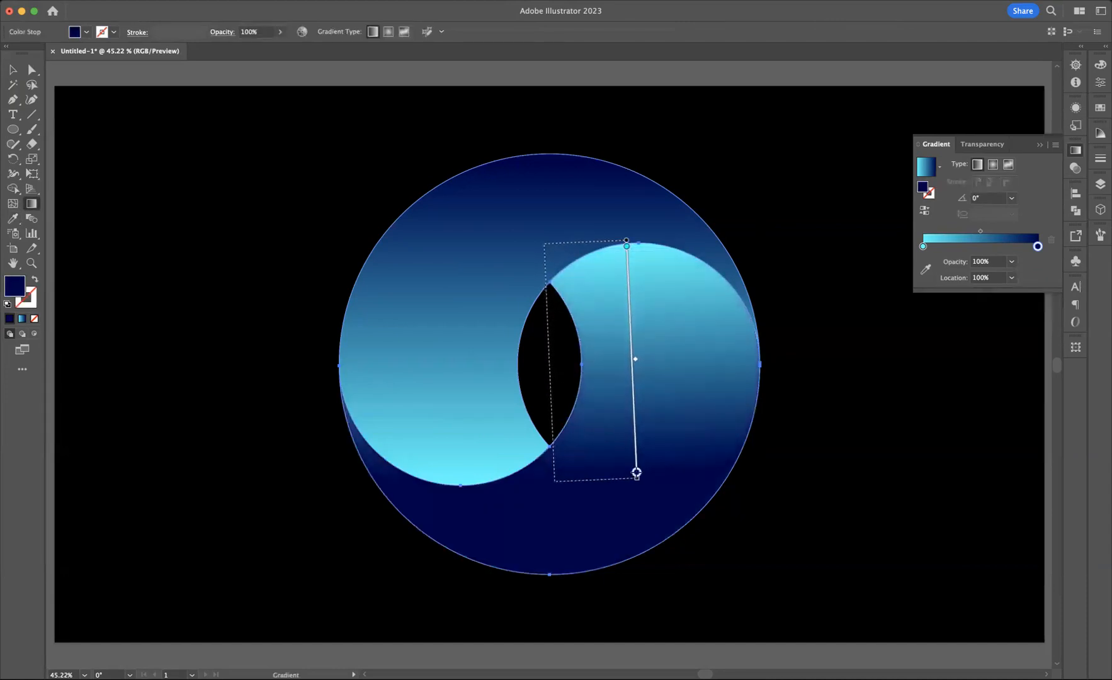
Step: Drag the right crescent's gradient from light at the top to dark navy at the bottom
left_click_drag(636, 473, 628, 560)
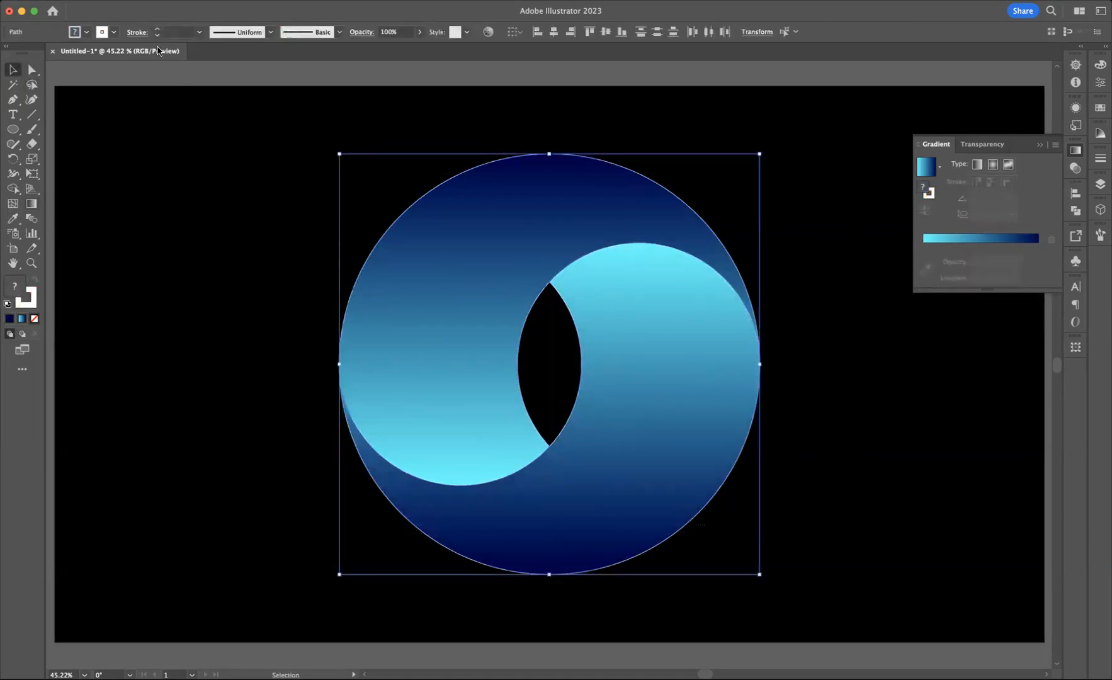
Step: Set both crescents' stroke to None and close the Gradient panel
left_click(113, 32)
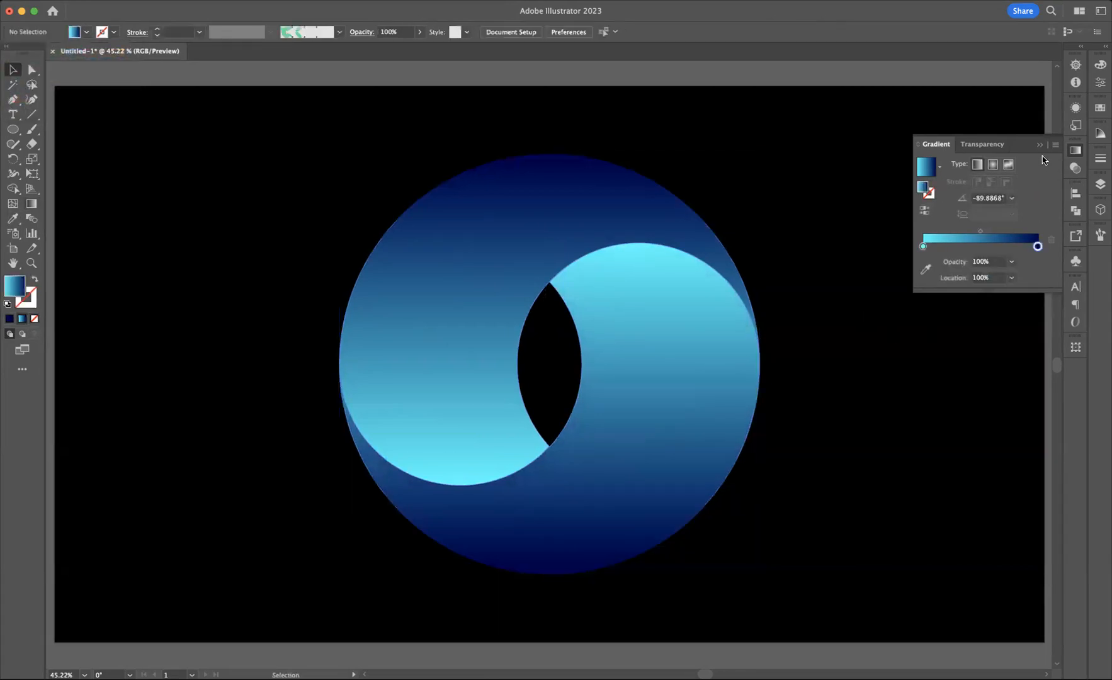
left_click(1056, 144)
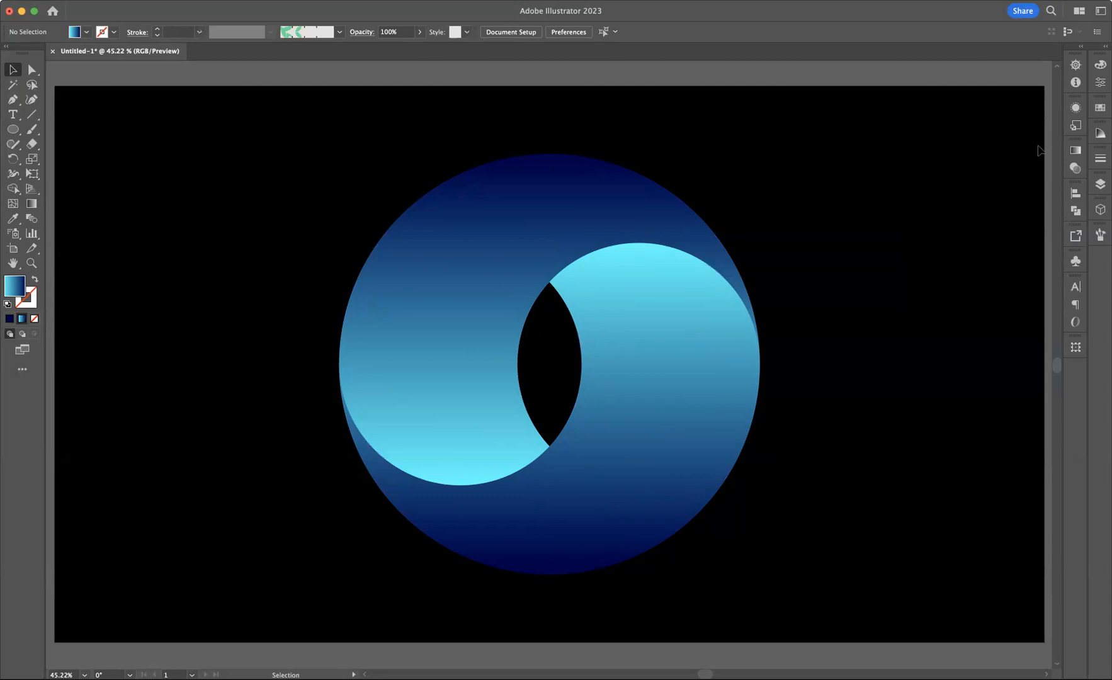
mouse_move(925, 151)
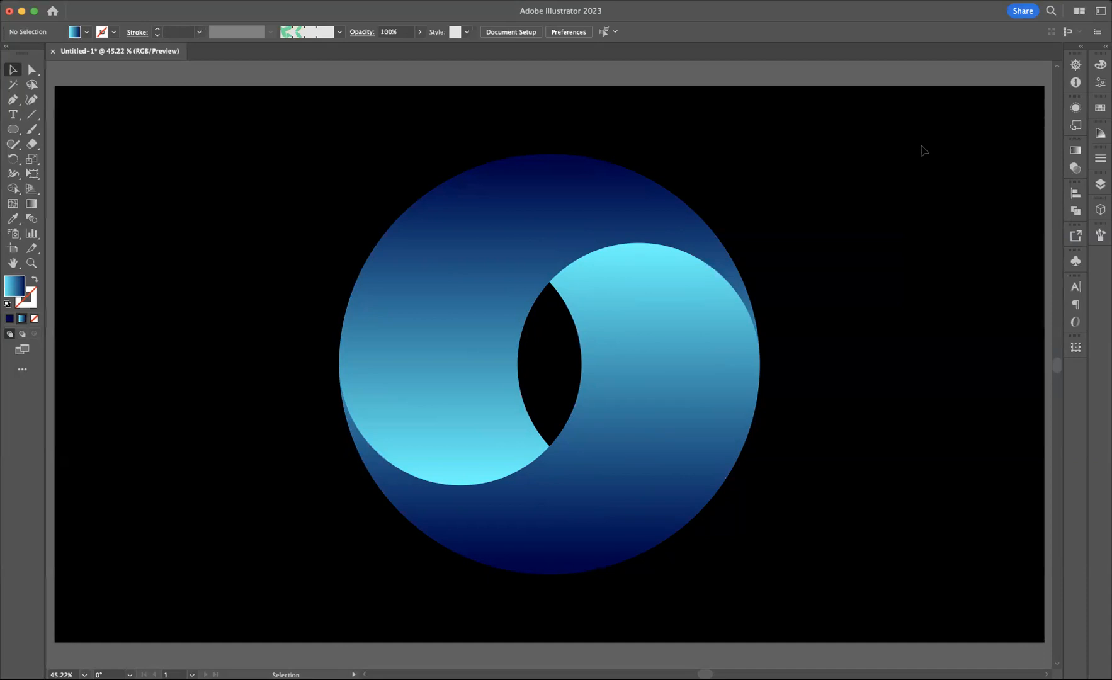